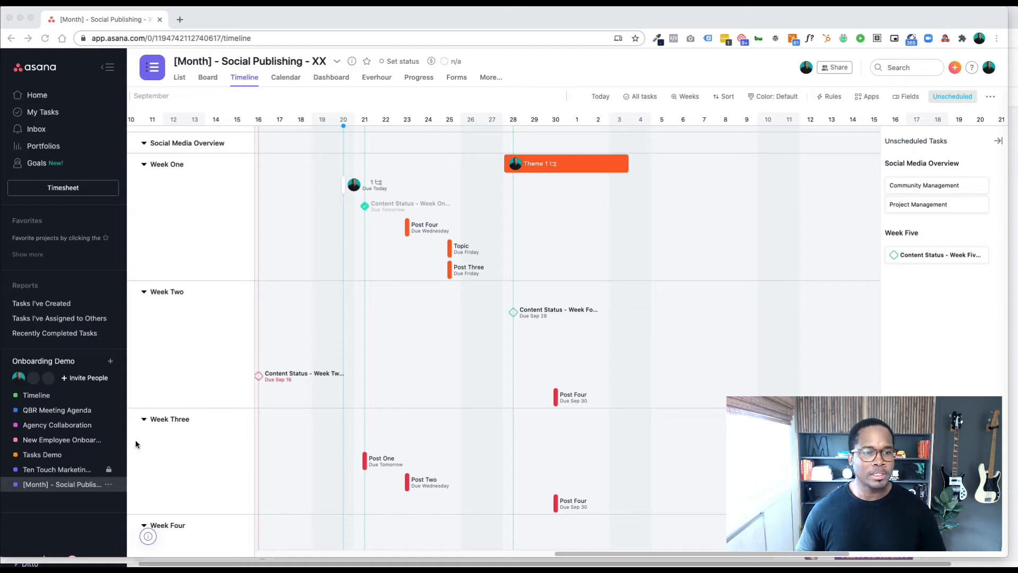
Open the project-creation options for the Onboarding Demo team from the sidebar.
left_click(111, 361)
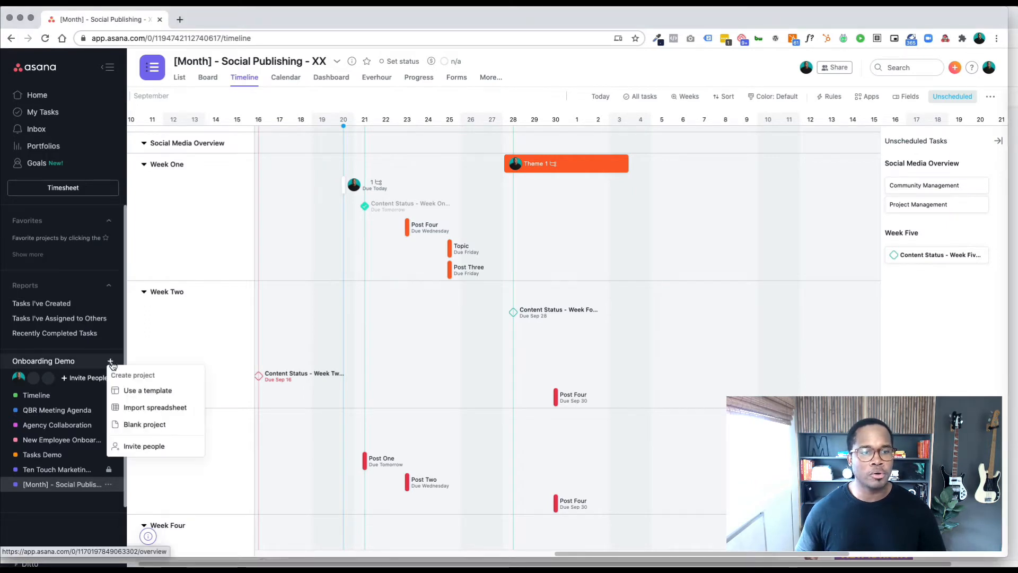
mouse_move(144, 424)
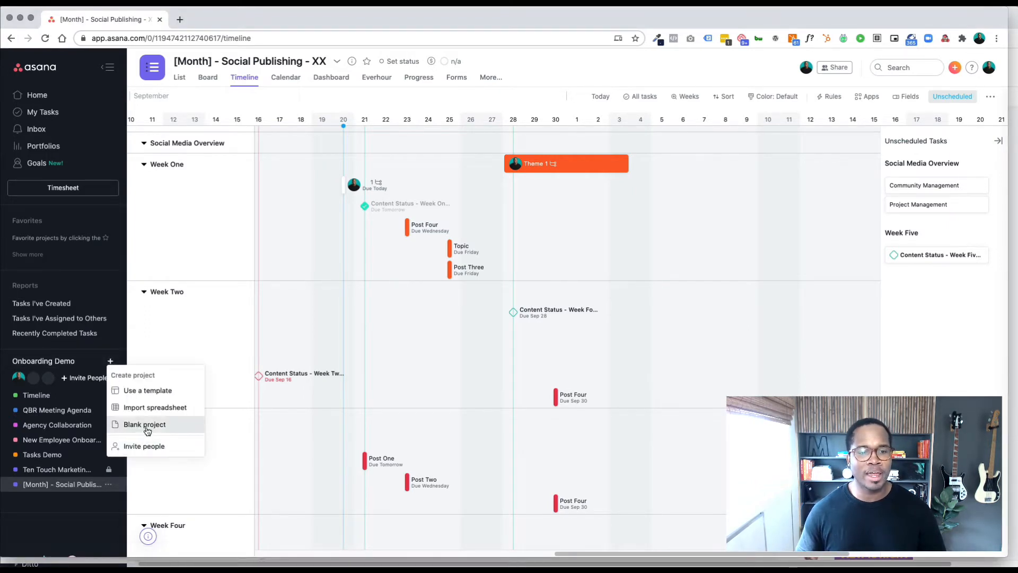
Create a blank project named 'Rules Demo' with Board as its default view.
left_click(144, 424)
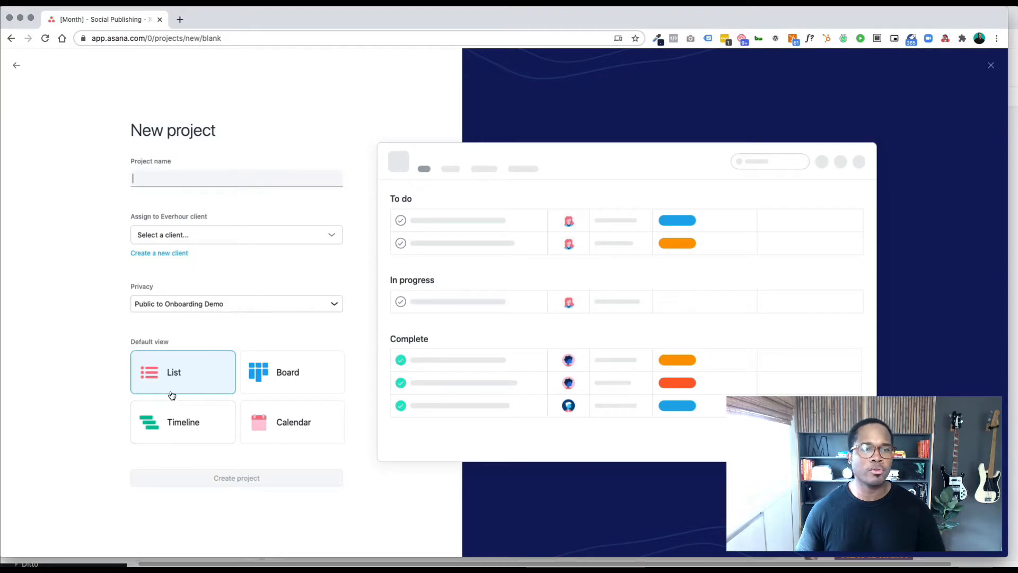
type("Rules Demo")
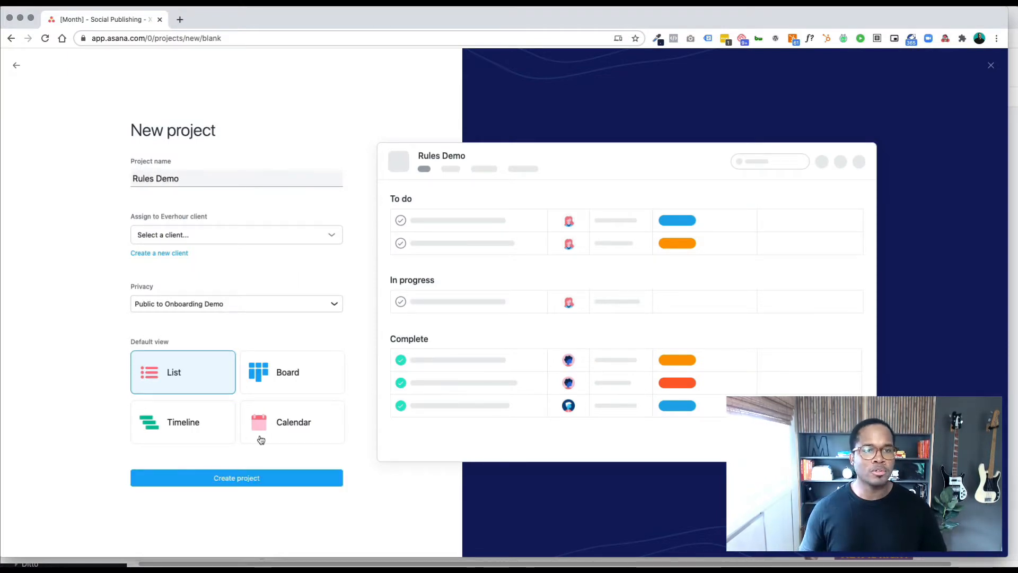
left_click(292, 372)
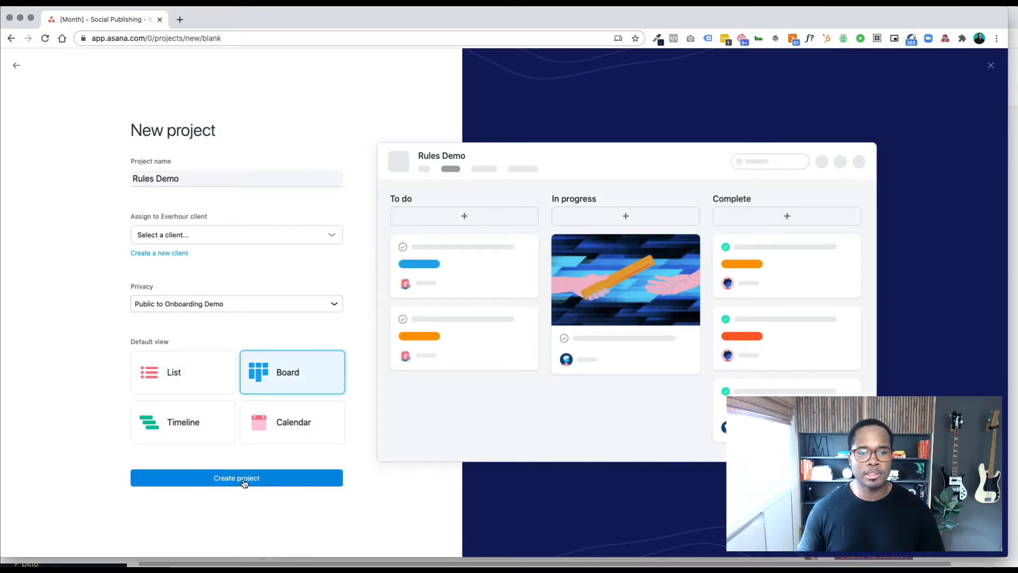
left_click(236, 477)
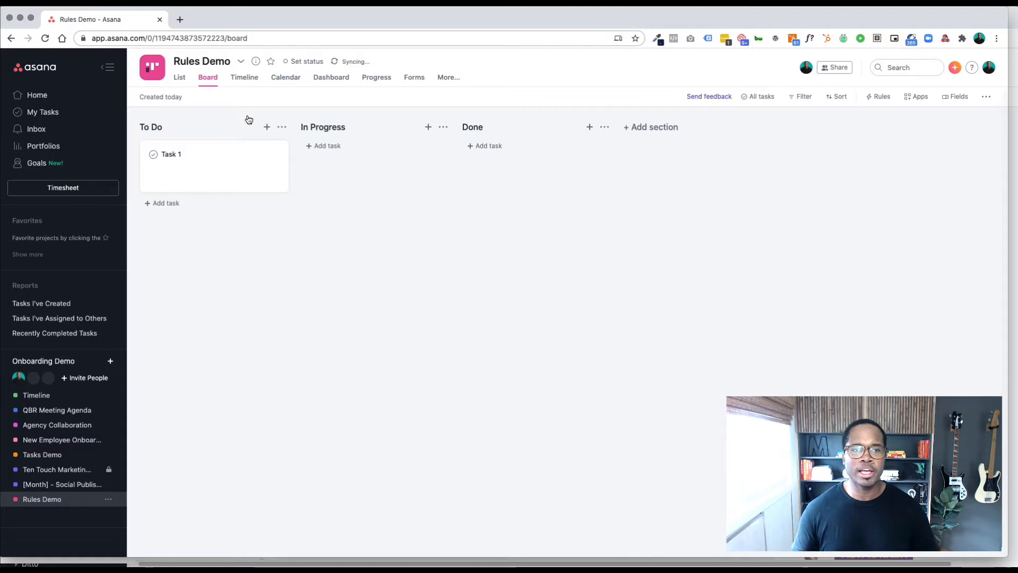
mouse_move(638, 138)
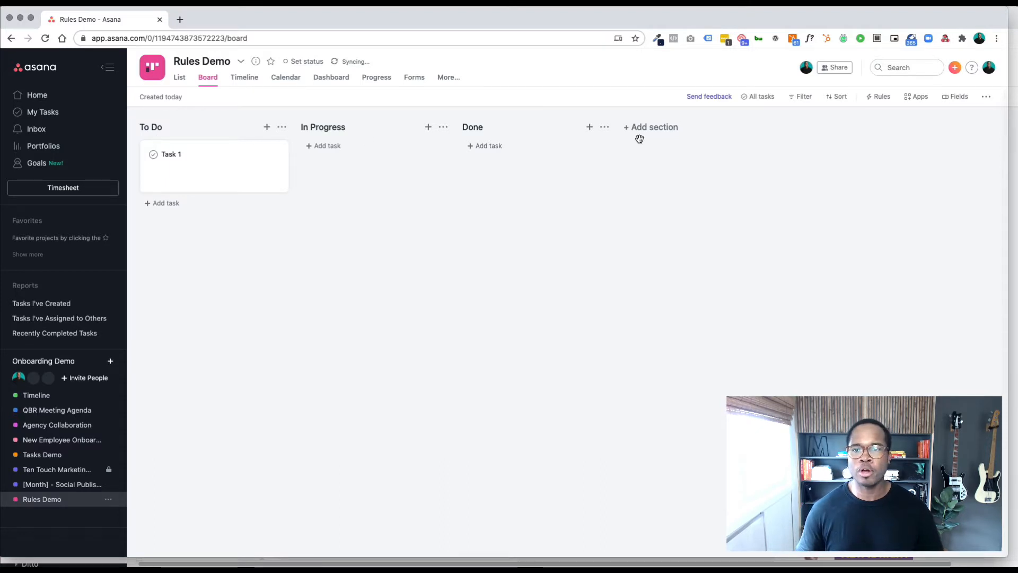
Add a 'Backlog' section and drag it to the board's leftmost position.
type("Backlog")
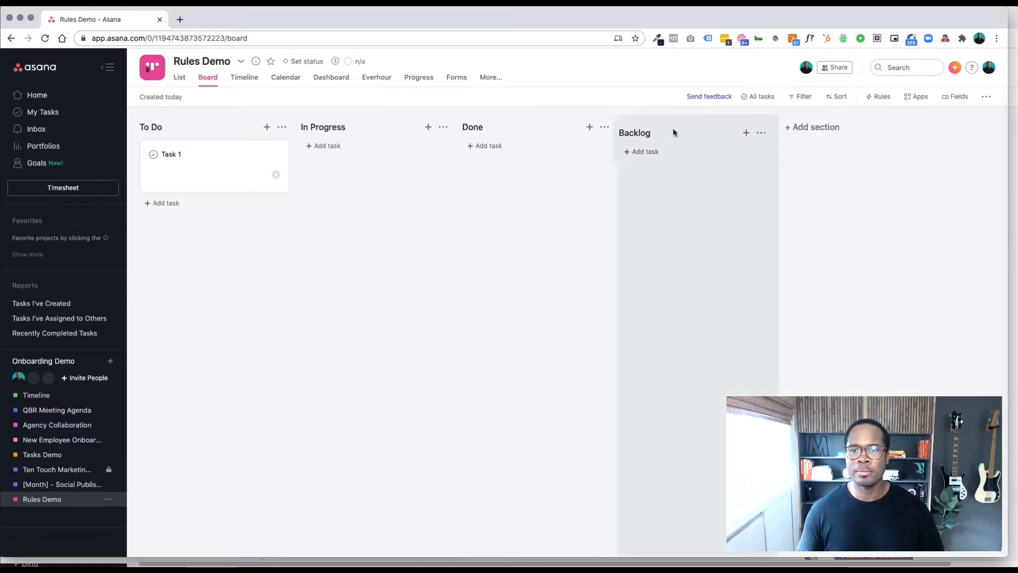
left_click_drag(634, 132, 156, 127)
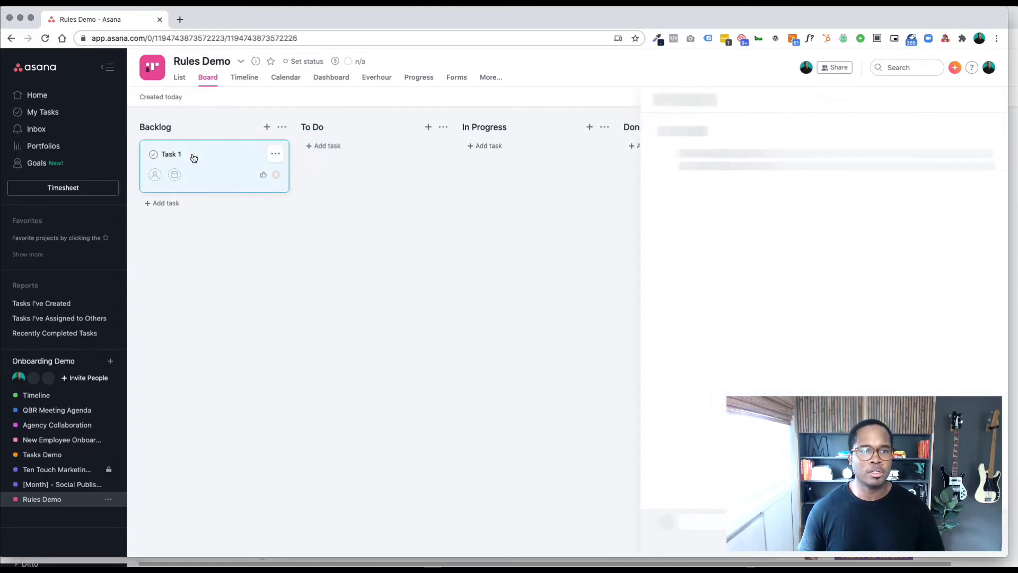
Add tasks 'Task 2', 'Task 3' and 'Task 4' under Backlog.
left_click(171, 154)
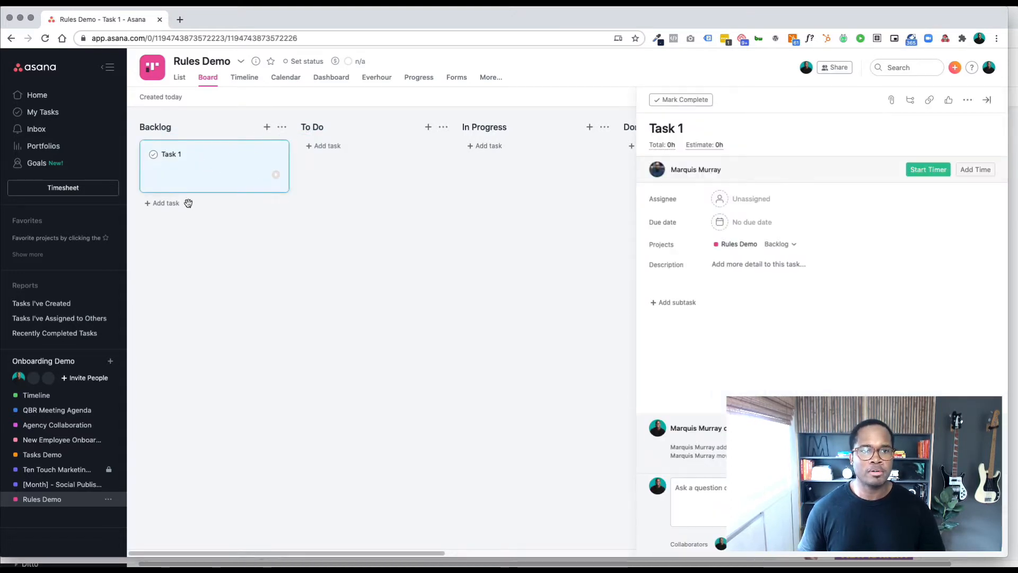
type("Task 3")
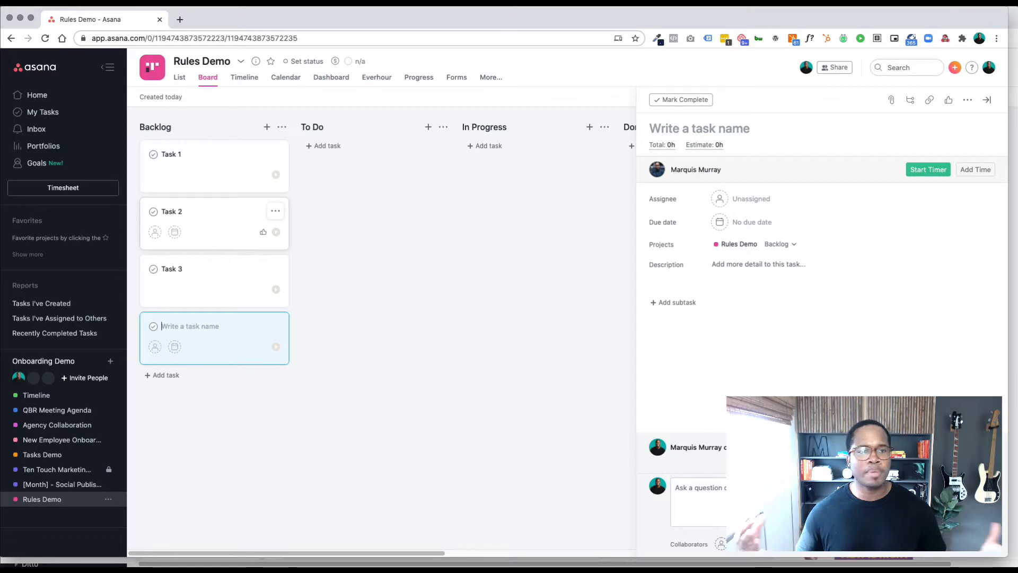
type("Task 4")
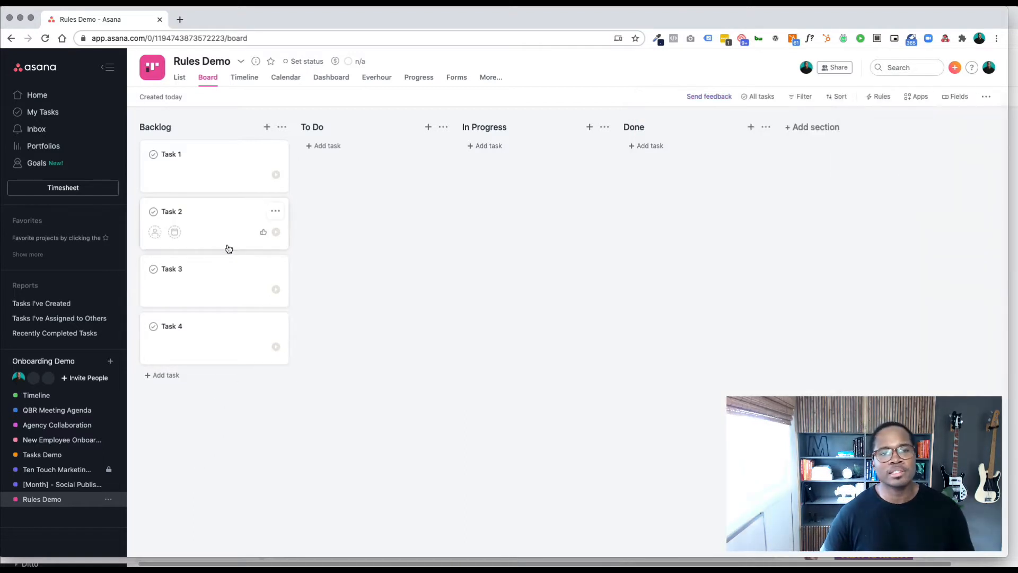
Give Task 1 a description, a 'Subtasks' subtask and a 'Comments' comment.
left_click(188, 165)
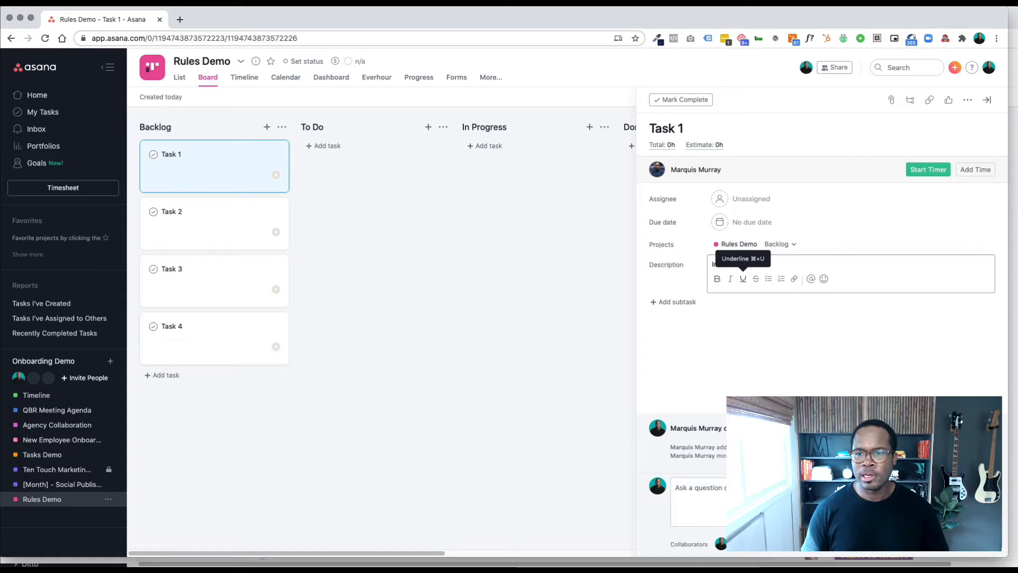
type("Content and media")
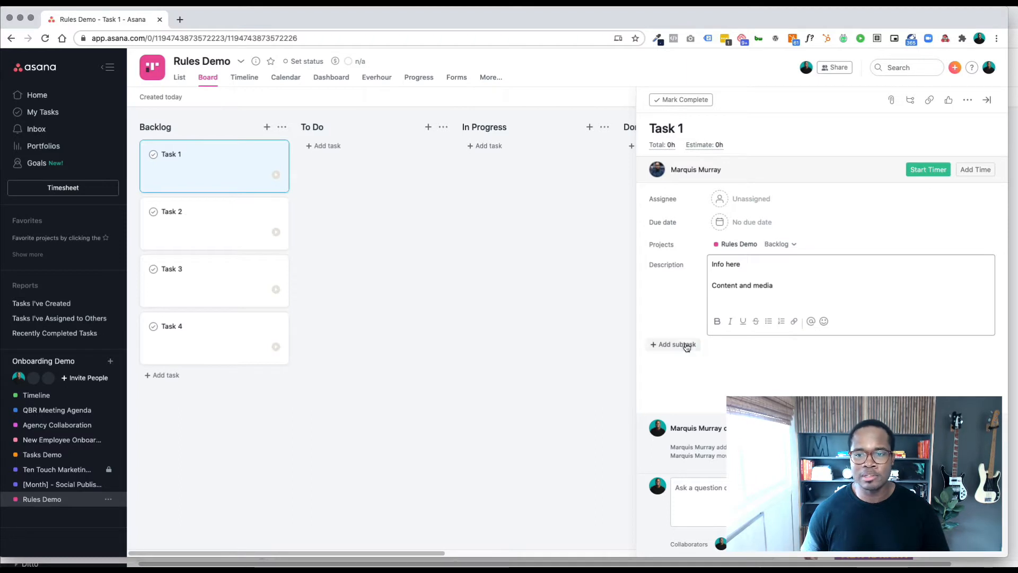
type("Suctas")
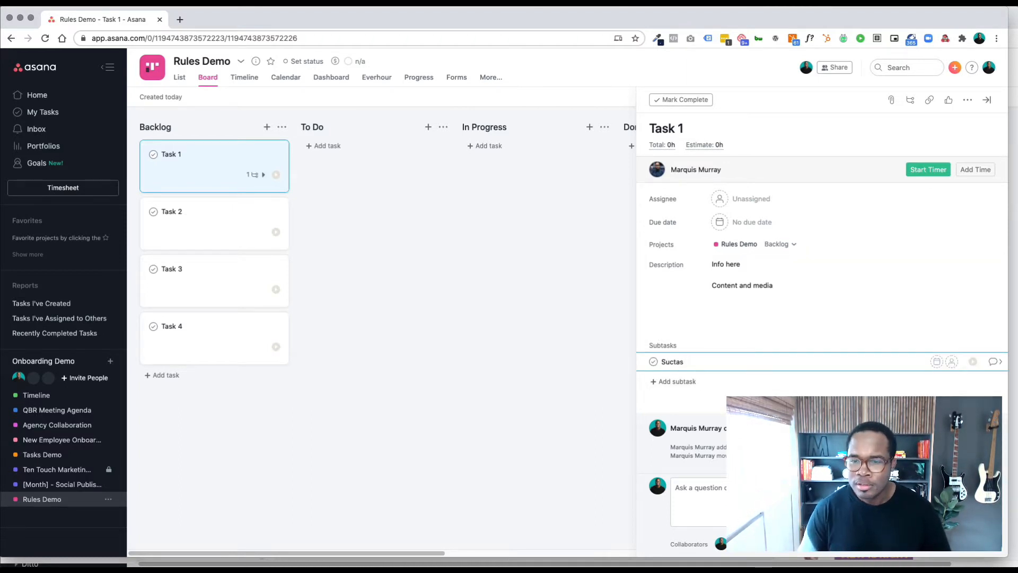
type("Sub")
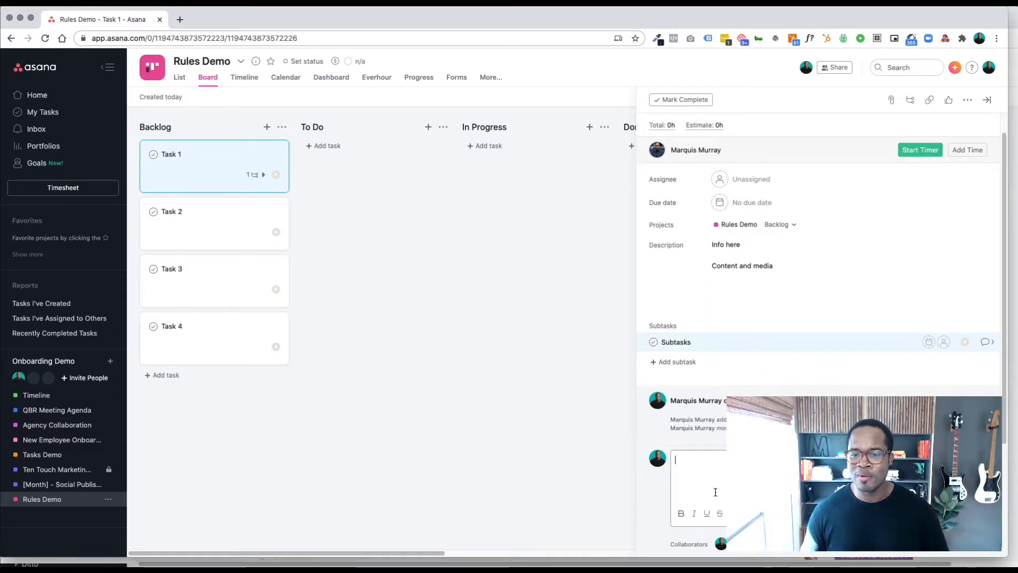
type("Comments")
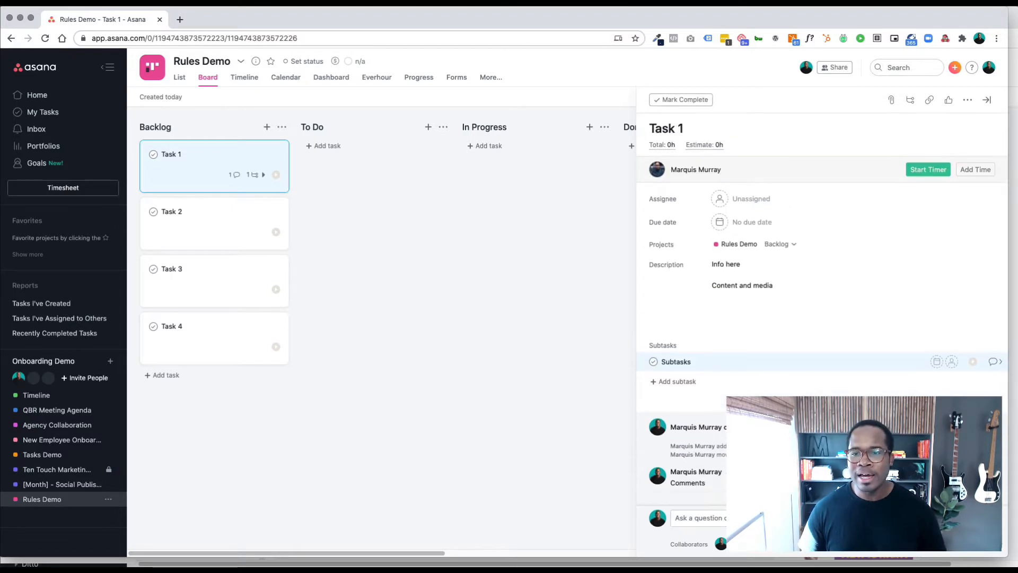
Close Task 1's details and mark Task 1 complete.
left_click(986, 100)
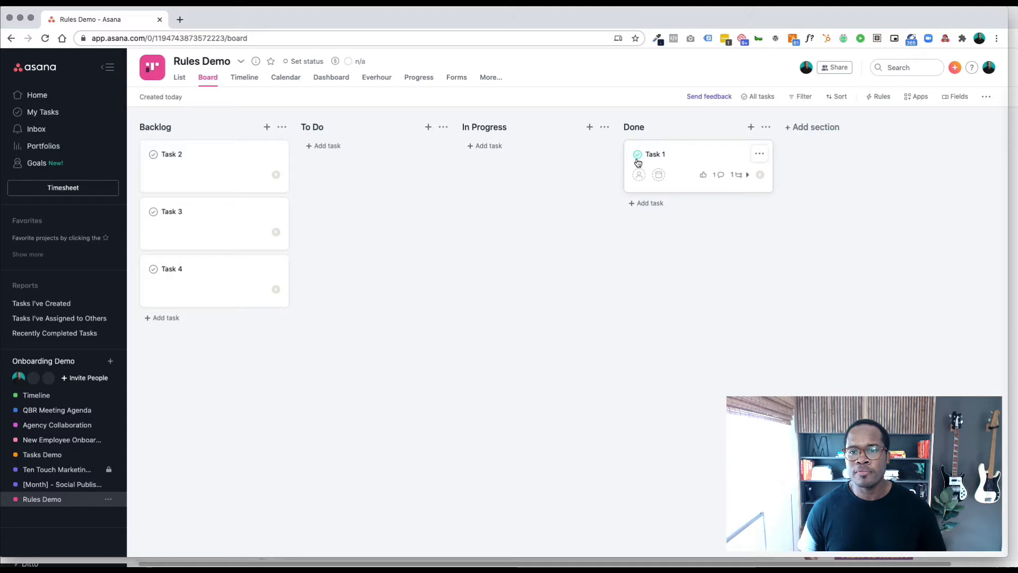
left_click(636, 154)
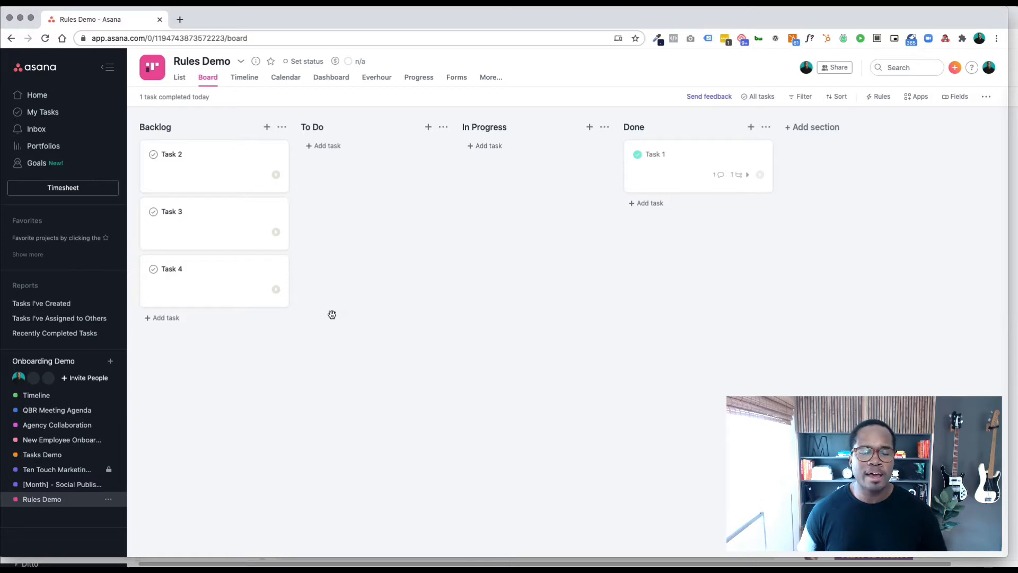
mouse_move(251, 329)
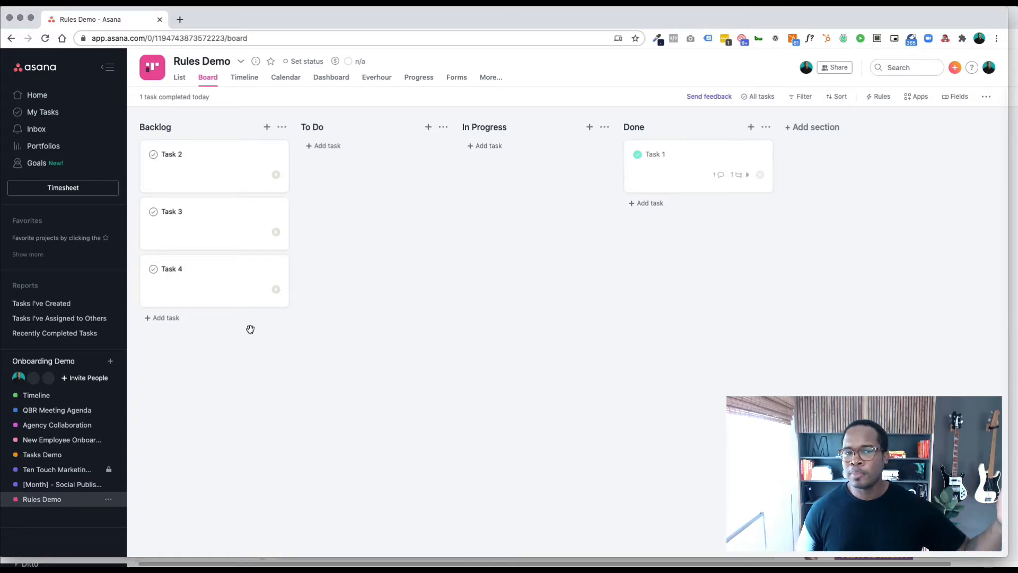
mouse_move(223, 297)
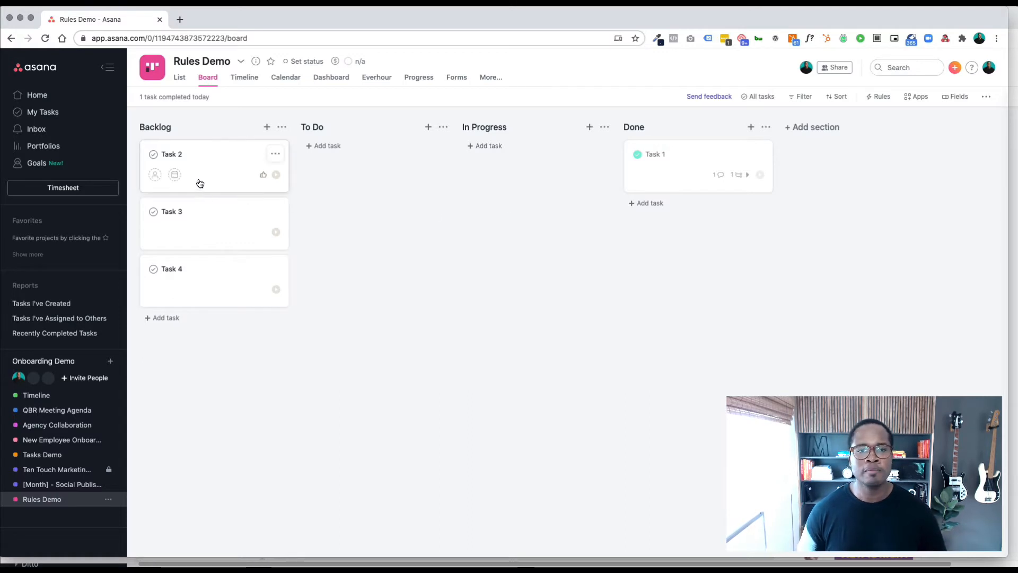
Complete Task 2, drag it to Done and back to Backlog, then view its details.
left_click(154, 154)
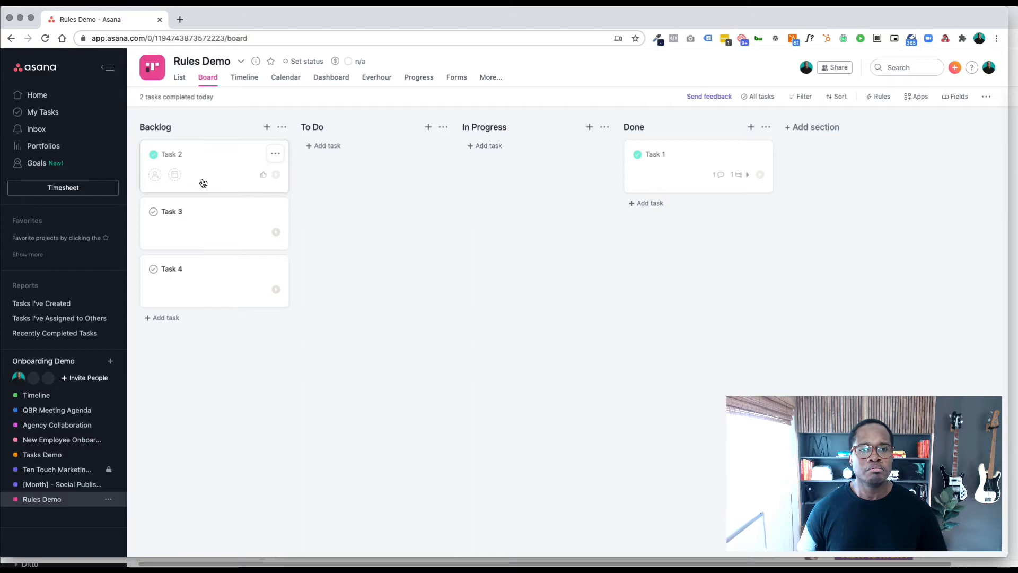
left_click_drag(188, 166, 662, 227)
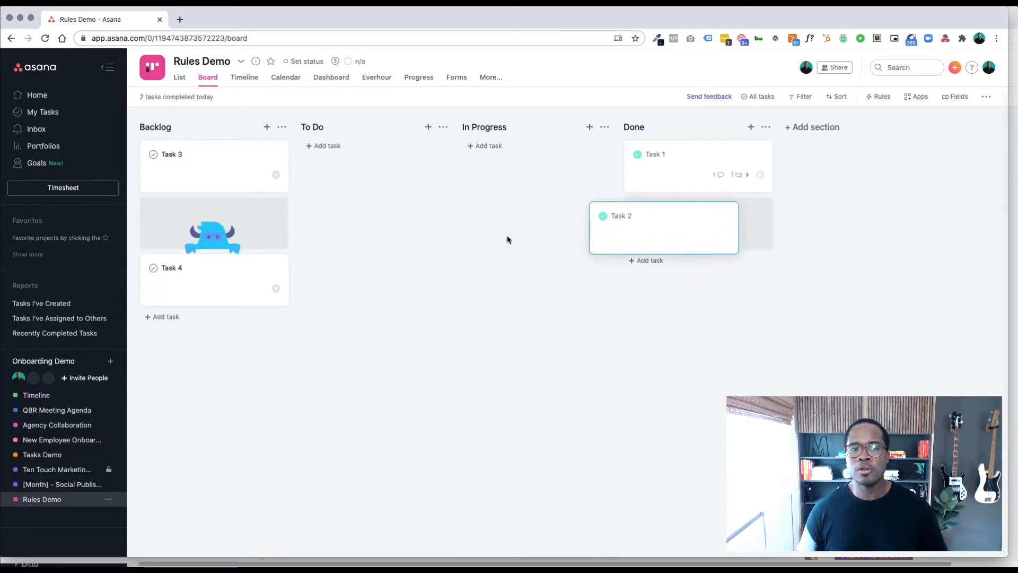
left_click_drag(662, 227, 213, 166)
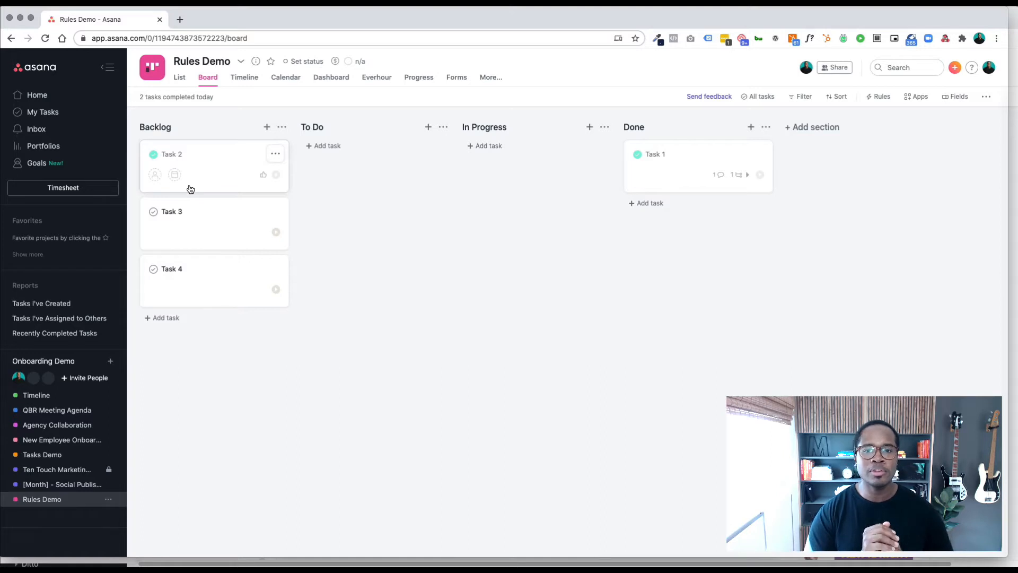
mouse_move(599, 181)
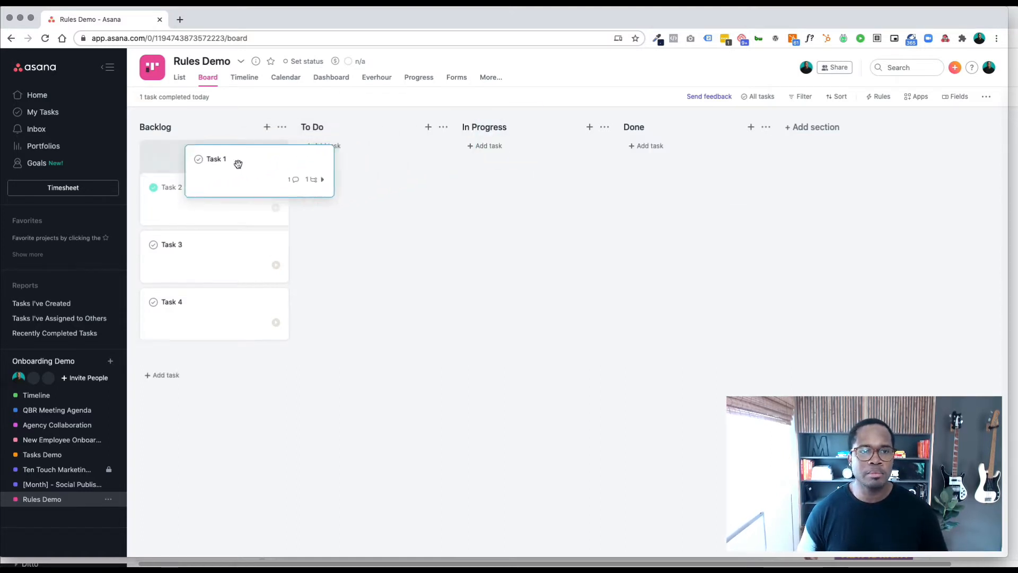
left_click(171, 211)
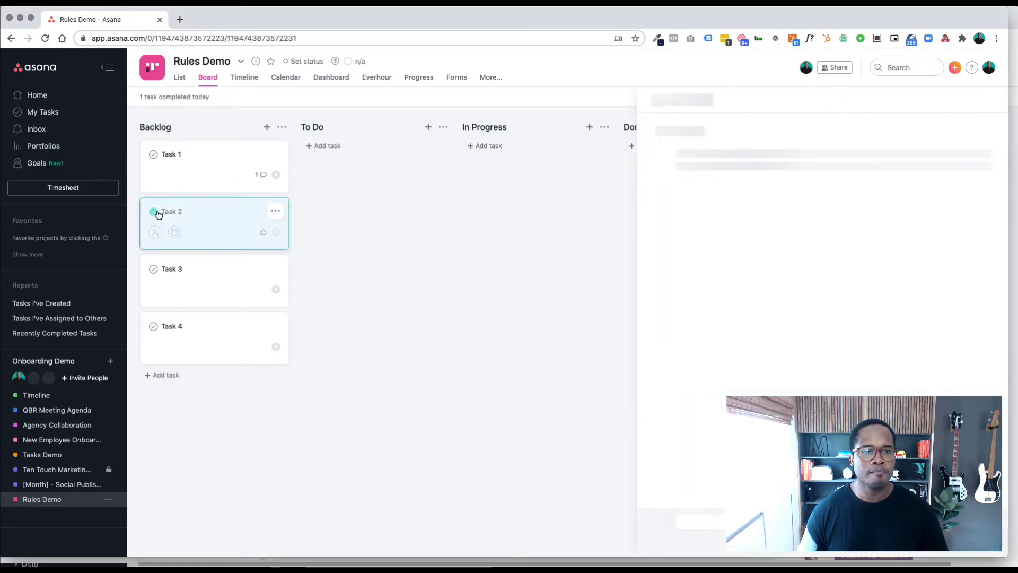
Close Task 2's details and bring up the Add rule template gallery.
left_click(171, 211)
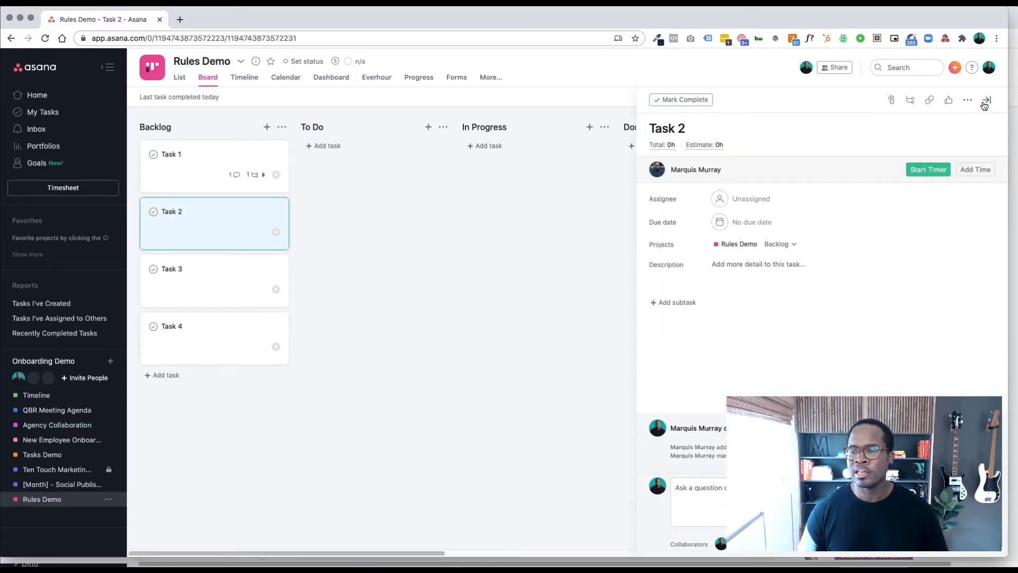
left_click(985, 99)
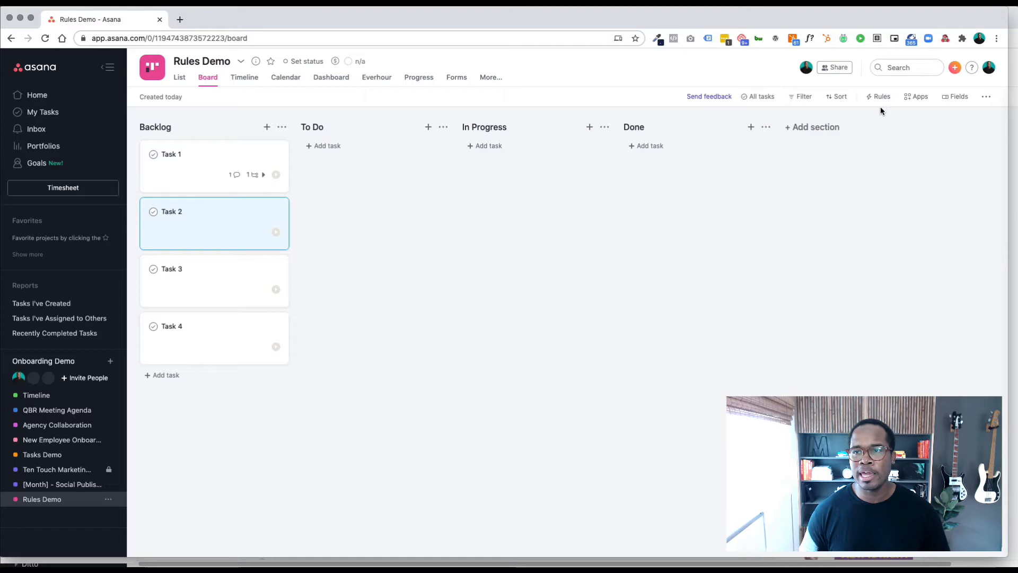
left_click(880, 96)
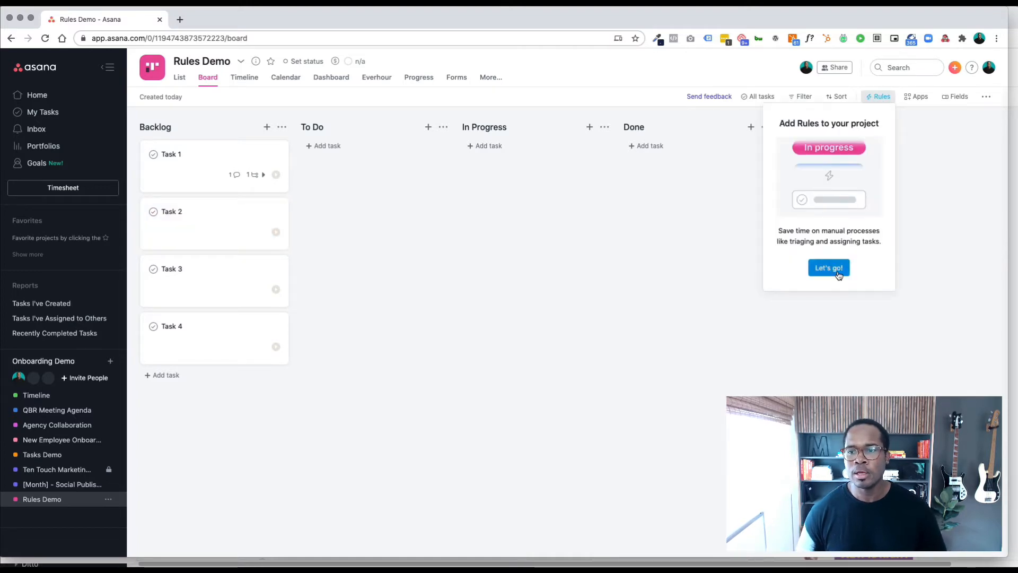
left_click(828, 268)
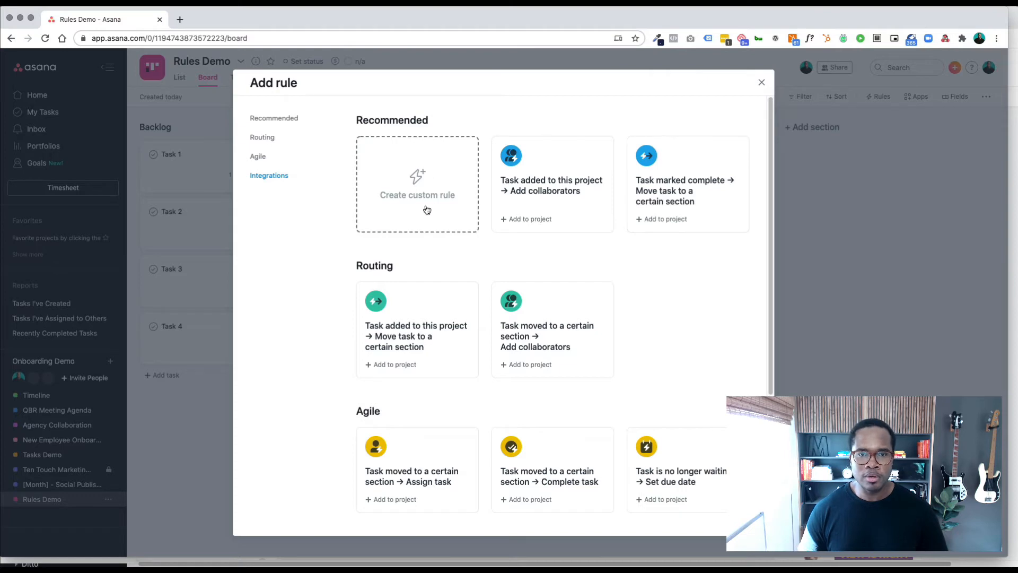
Create a custom rule: when a task is marked complete, move it to Done.
left_click(416, 184)
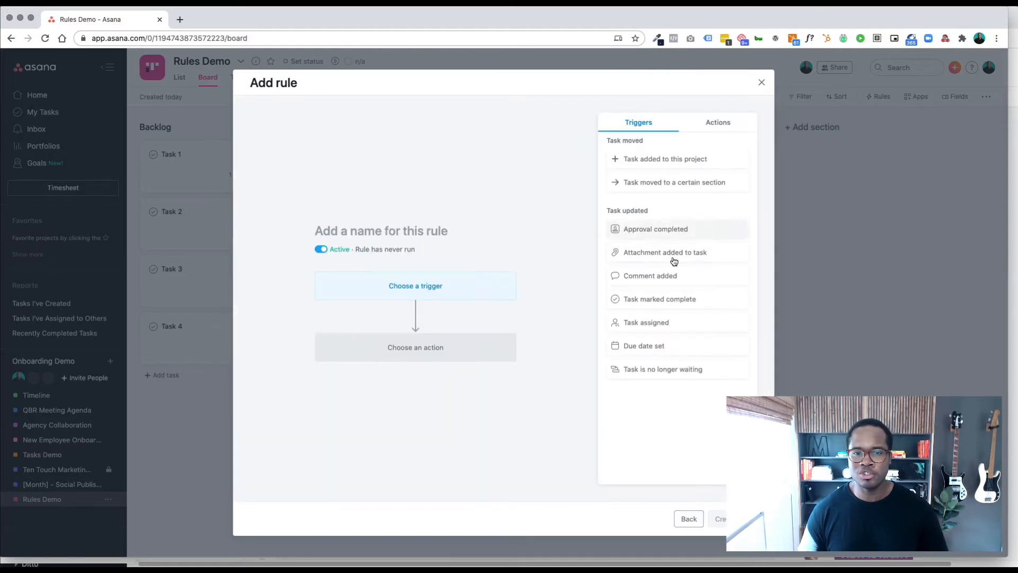
left_click(688, 518)
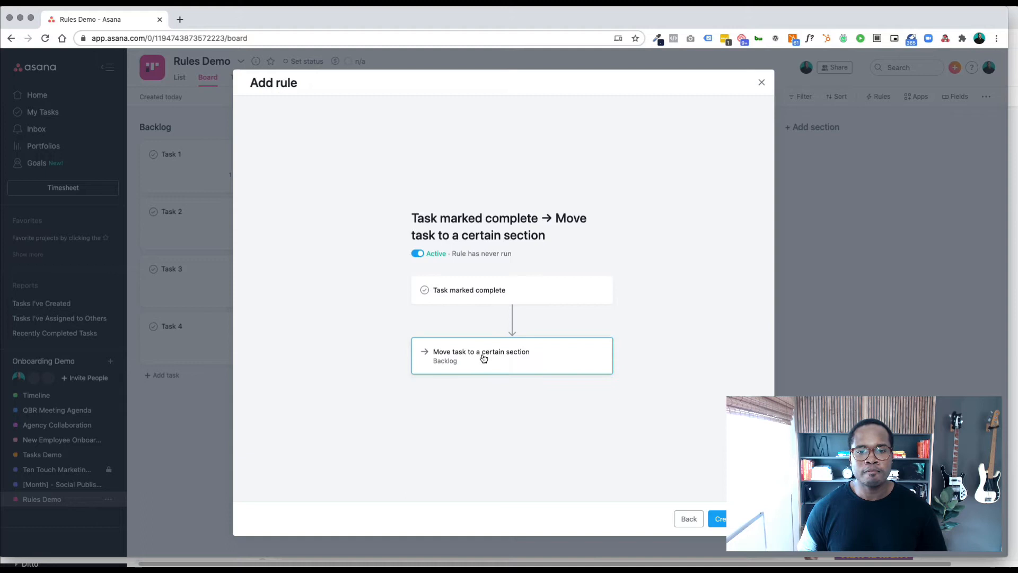
left_click(511, 355)
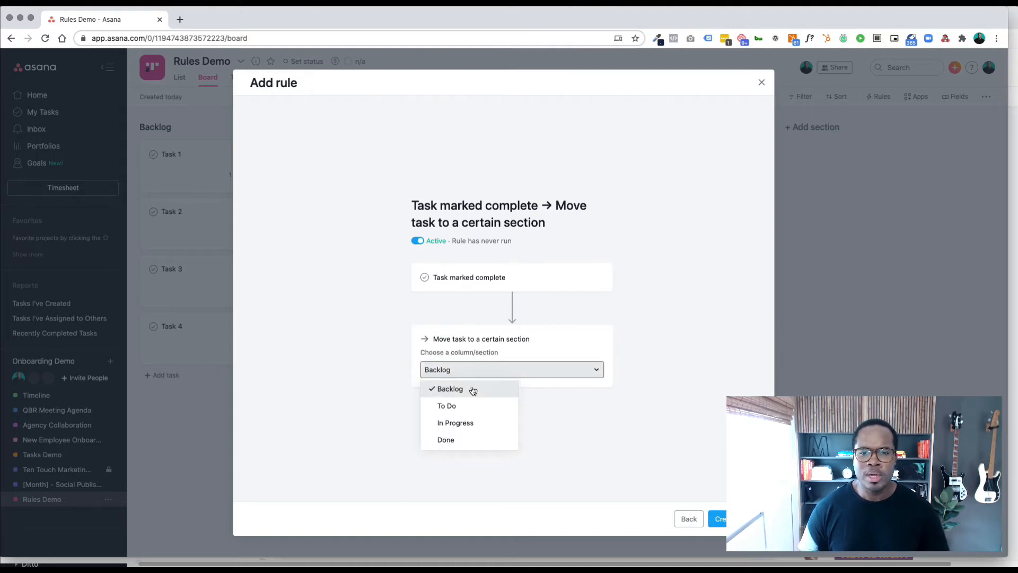
mouse_move(477, 315)
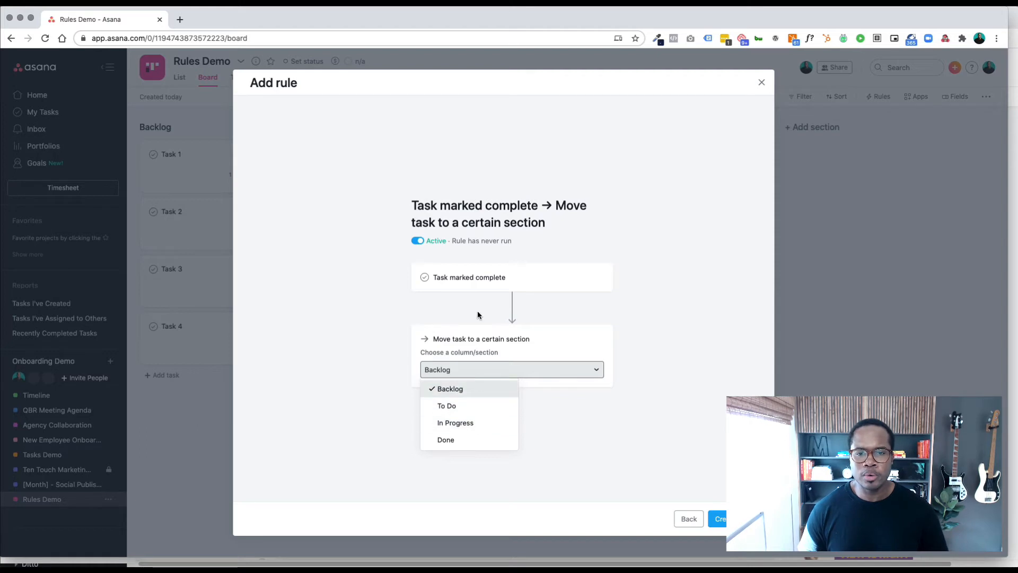
left_click(446, 439)
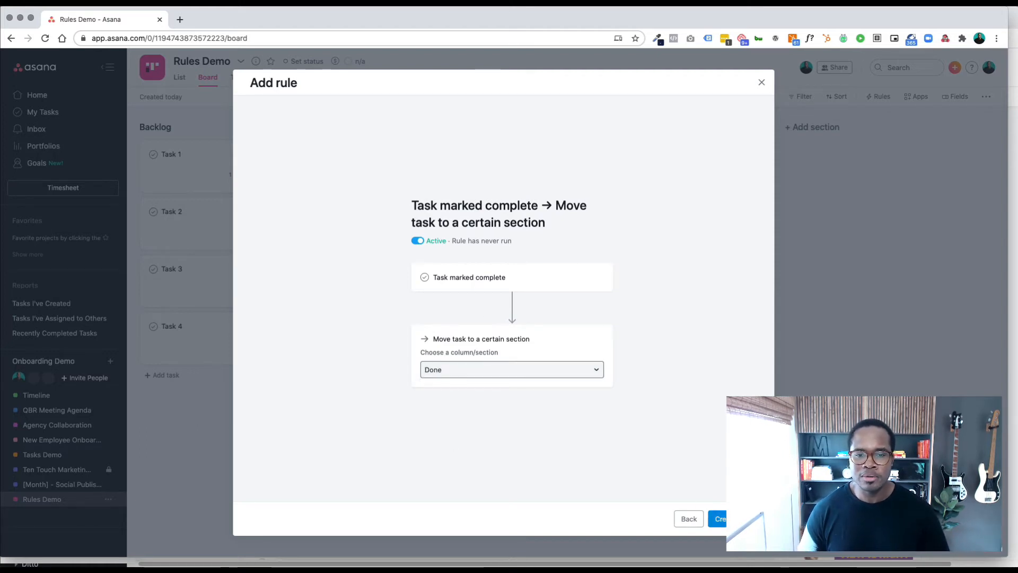
left_click(719, 518)
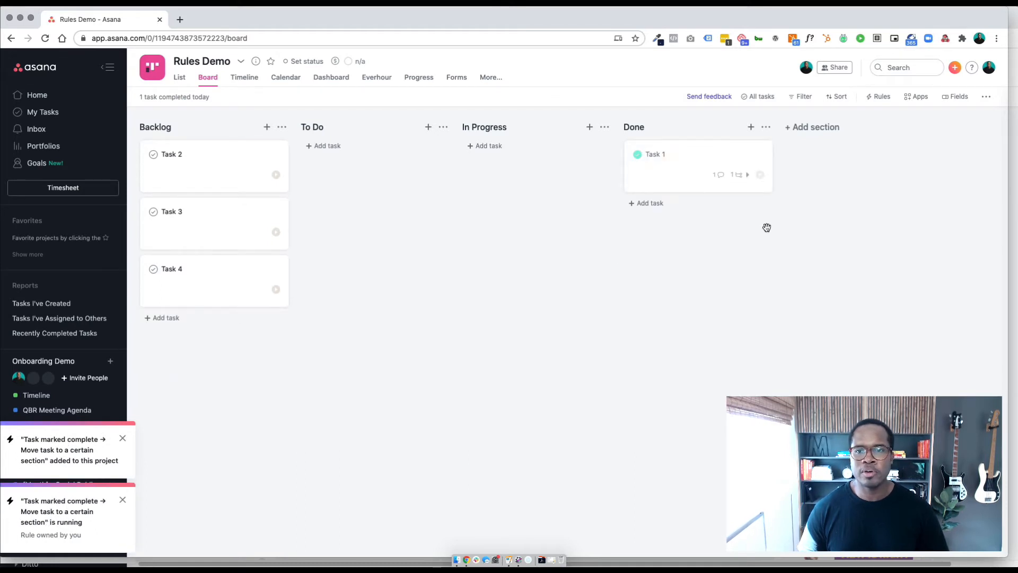
mouse_move(173, 210)
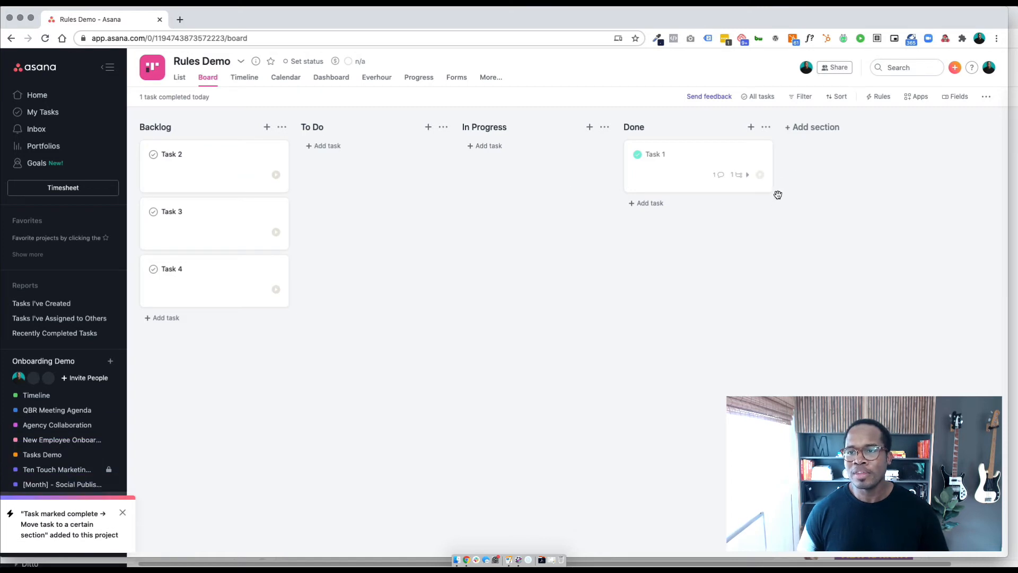
Create a rule: when a task moves into the Done section, complete it.
left_click(880, 96)
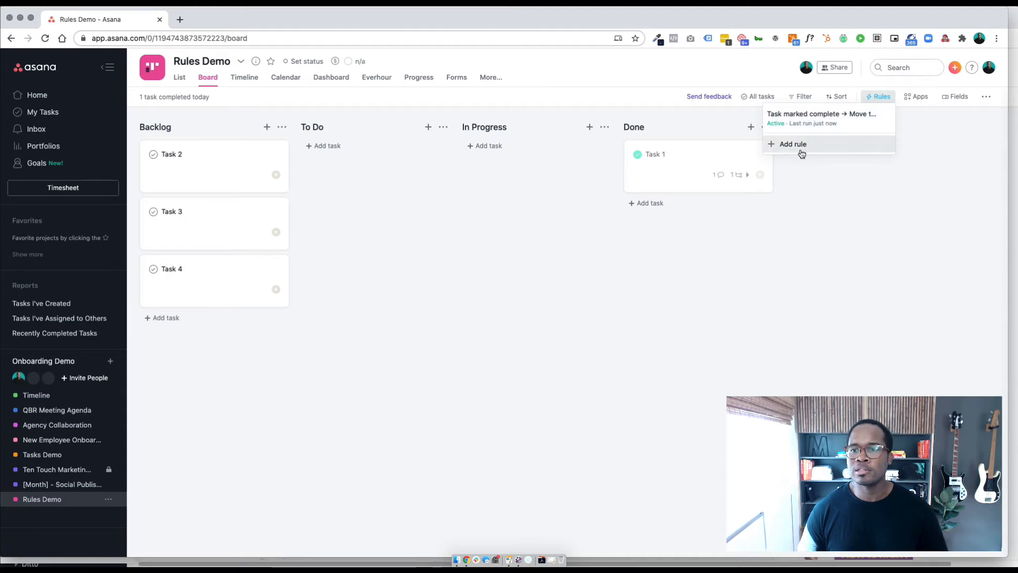
left_click(792, 144)
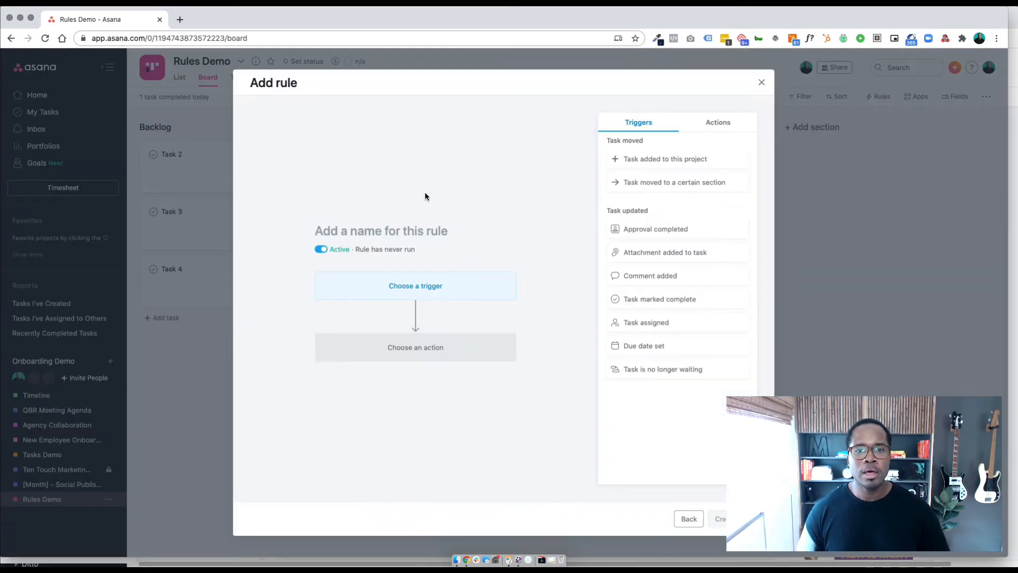
mouse_move(415, 294)
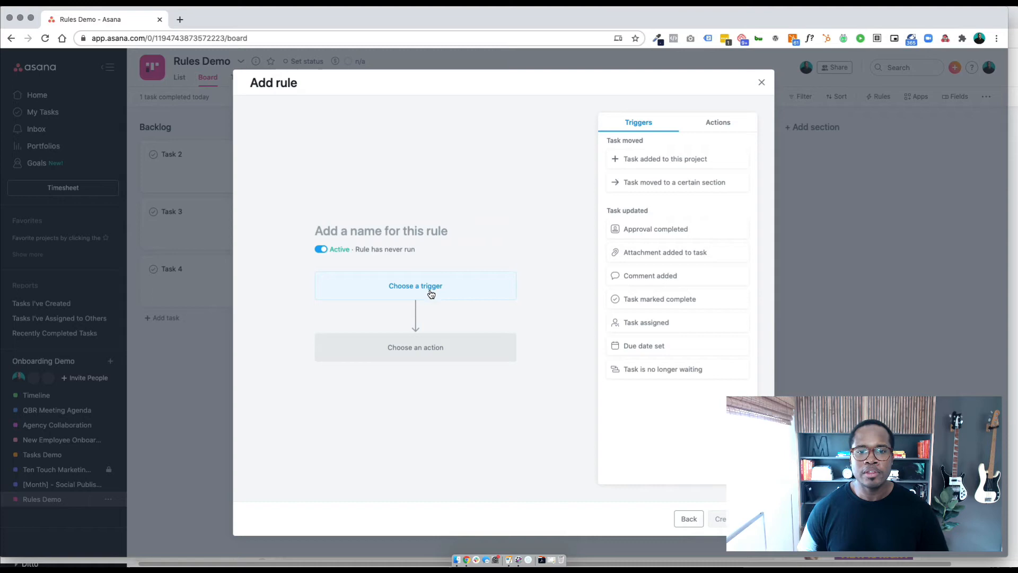
mouse_move(454, 286)
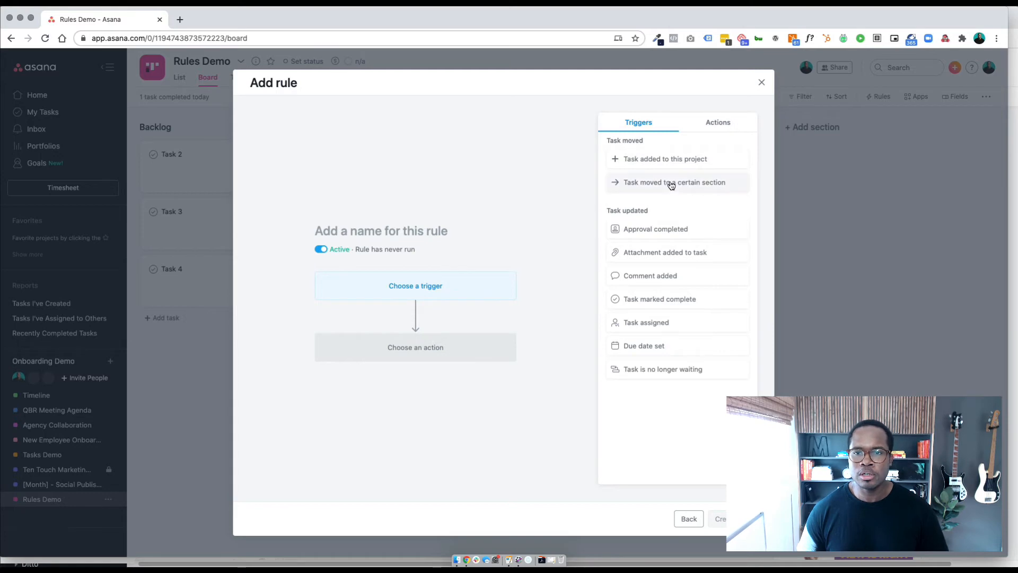
left_click(674, 181)
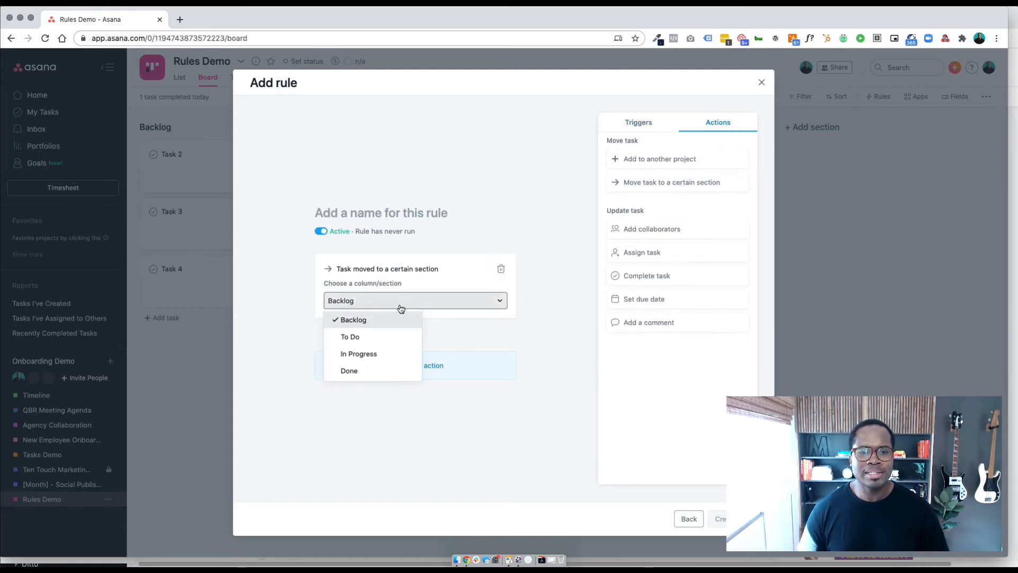
left_click(348, 370)
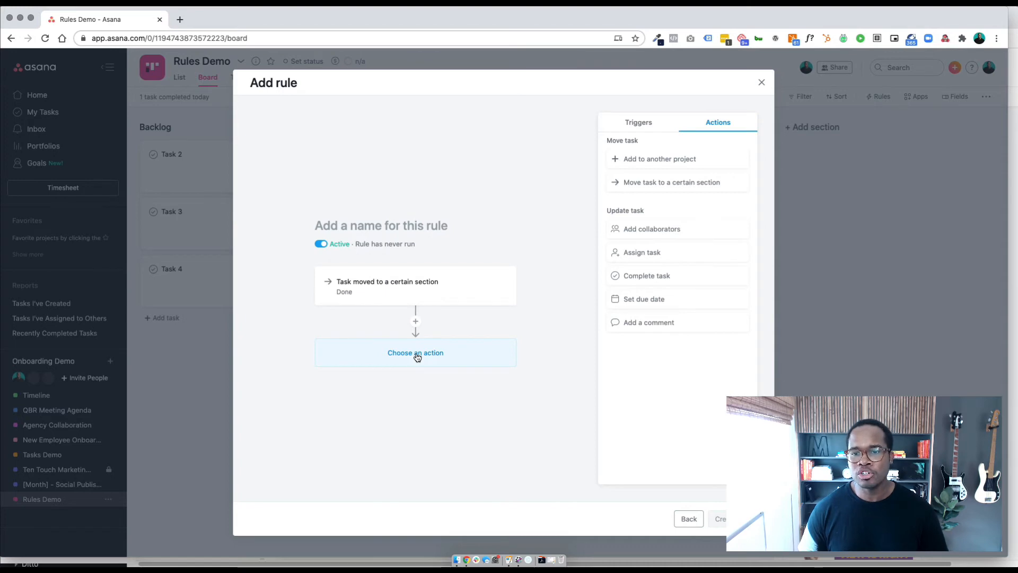
left_click(645, 276)
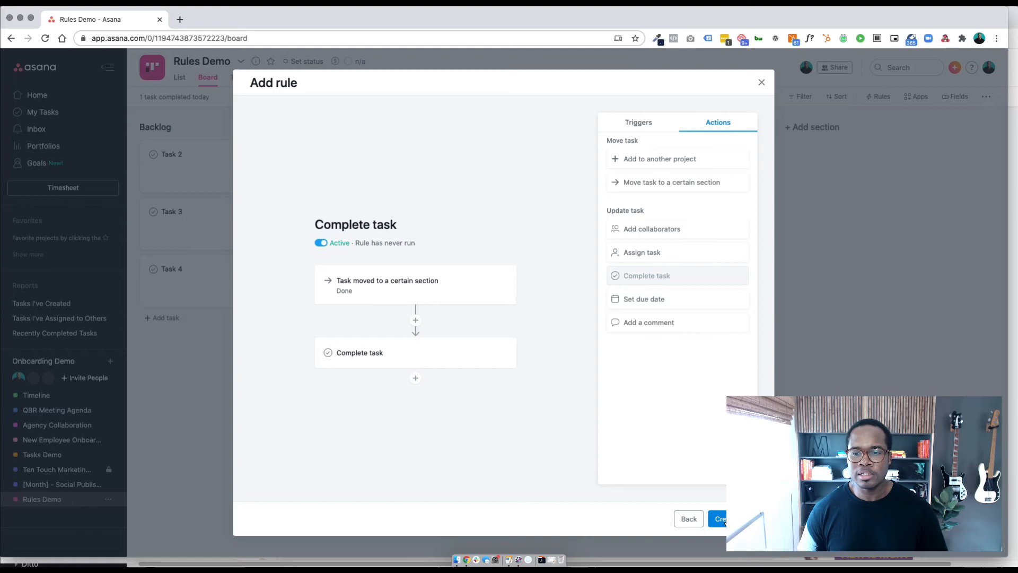
left_click(720, 517)
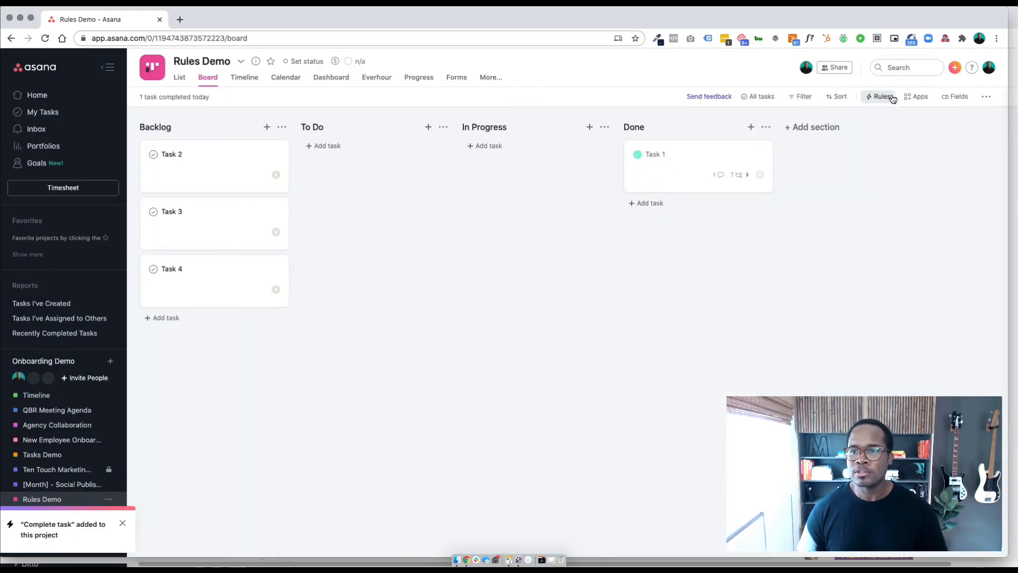
Drag Task 2 into Done and tick Task 3 complete, confirming both land completed in Done.
left_click(879, 96)
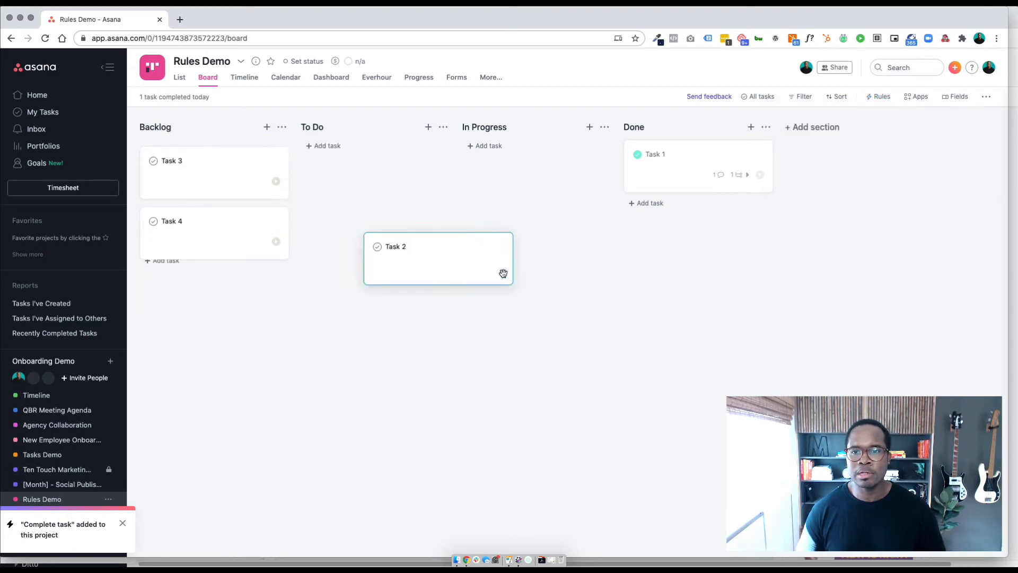
left_click_drag(438, 258, 698, 224)
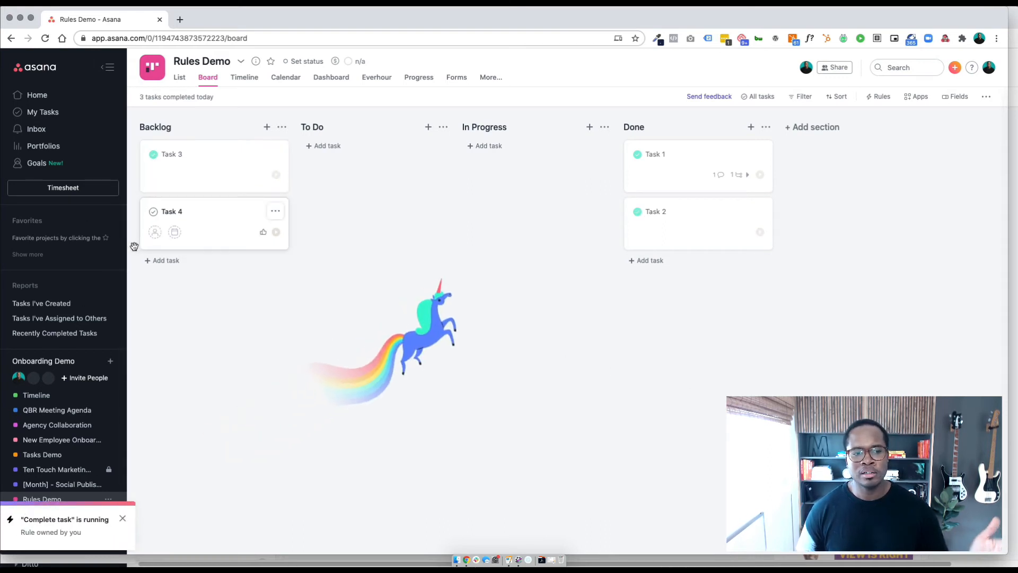
left_click(153, 154)
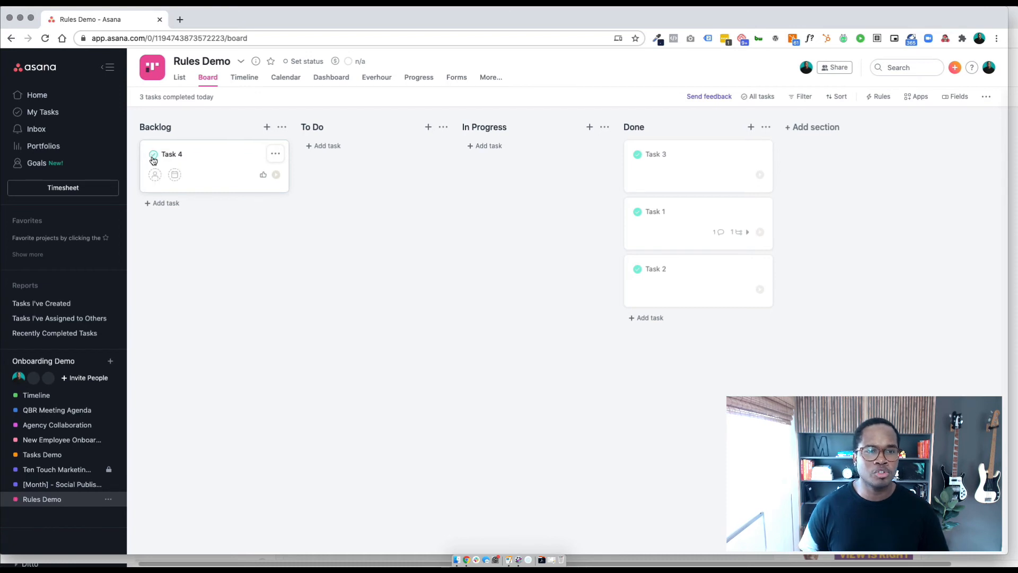
left_click(153, 154)
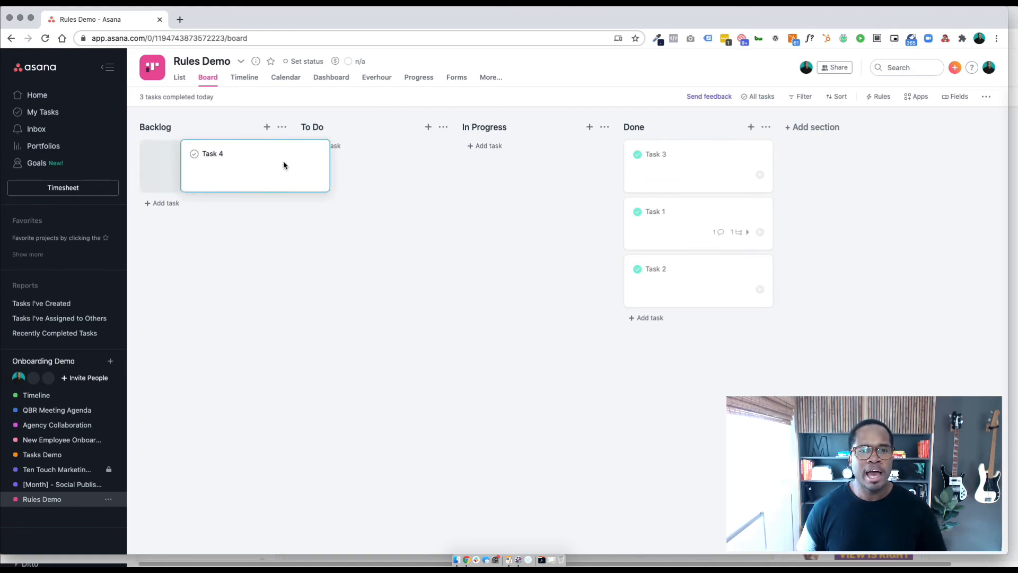
Move Task 4 from Backlog to In Progress, then review and close the project's Rules list.
left_click_drag(254, 165, 364, 165)
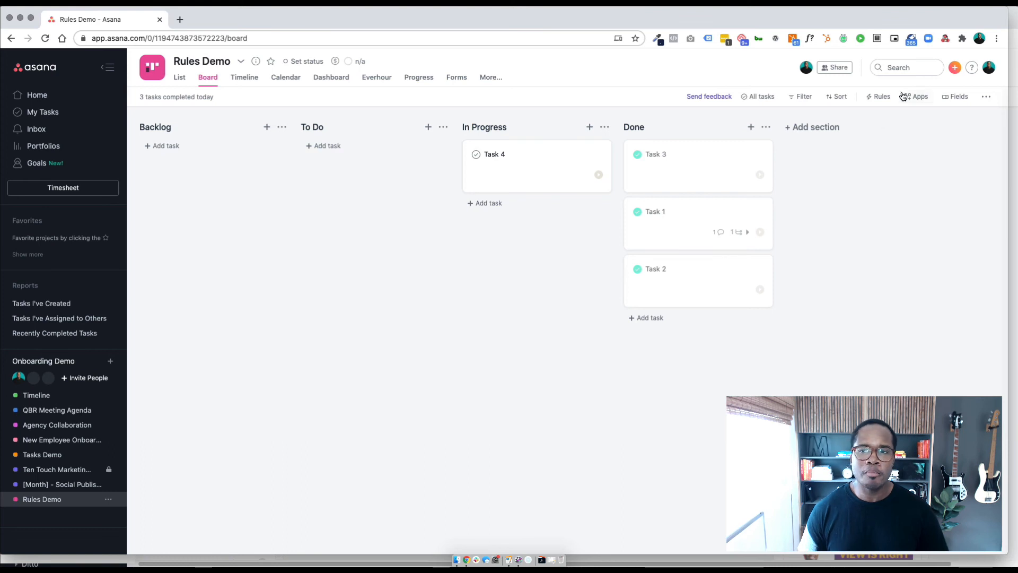
left_click(880, 96)
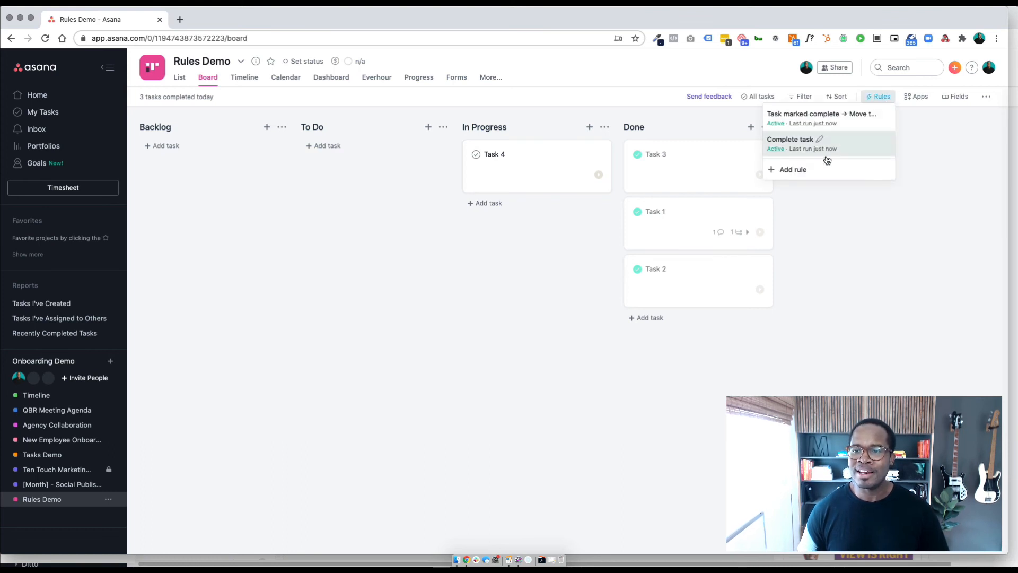
left_click(446, 337)
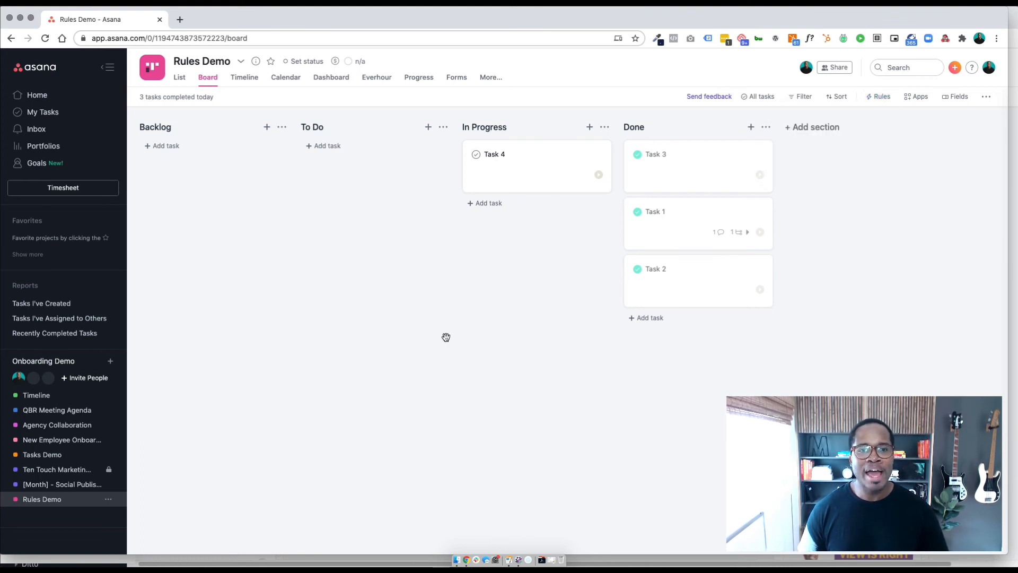